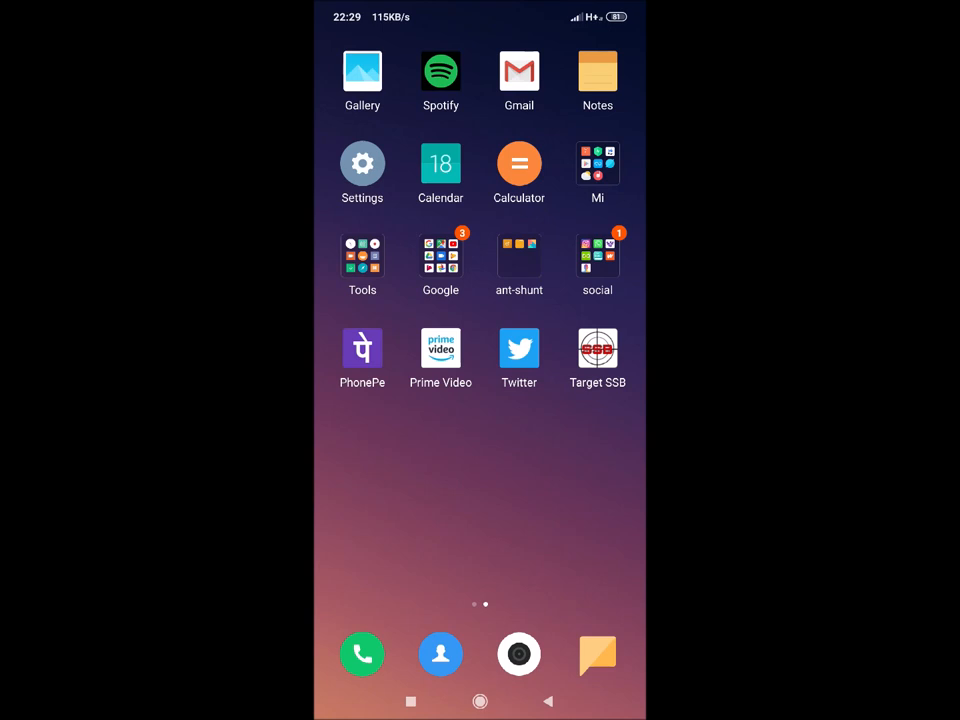
- Launch Target SSB from the home screen and begin the Situation Reaction Test practice cards
{"action": "left_click", "coordinate": [540, 494]}
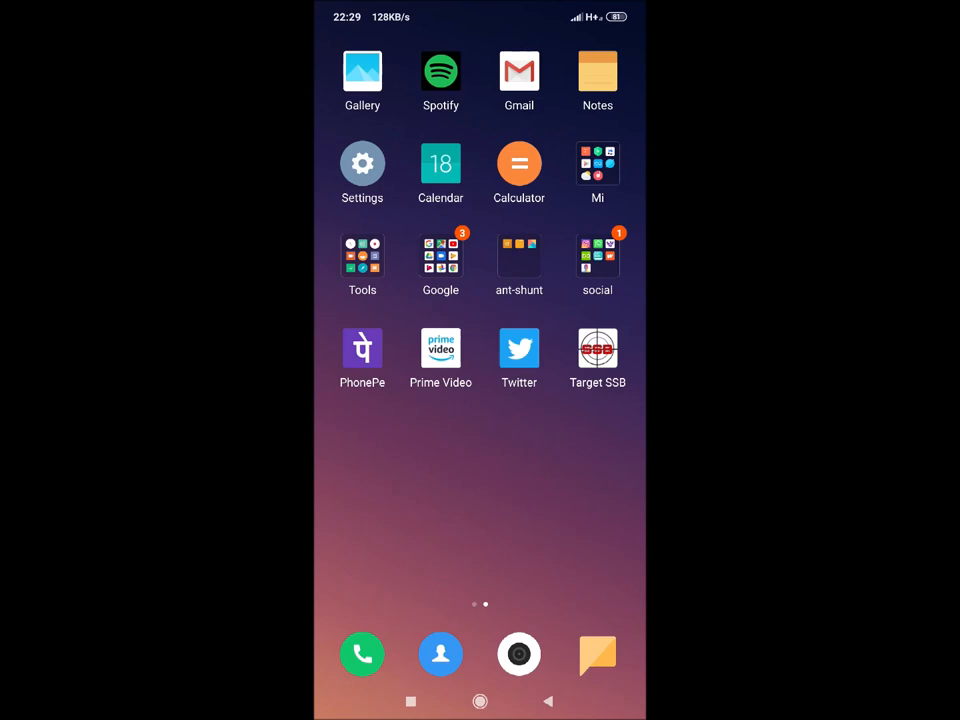
{"action": "left_click", "coordinate": [596, 348]}
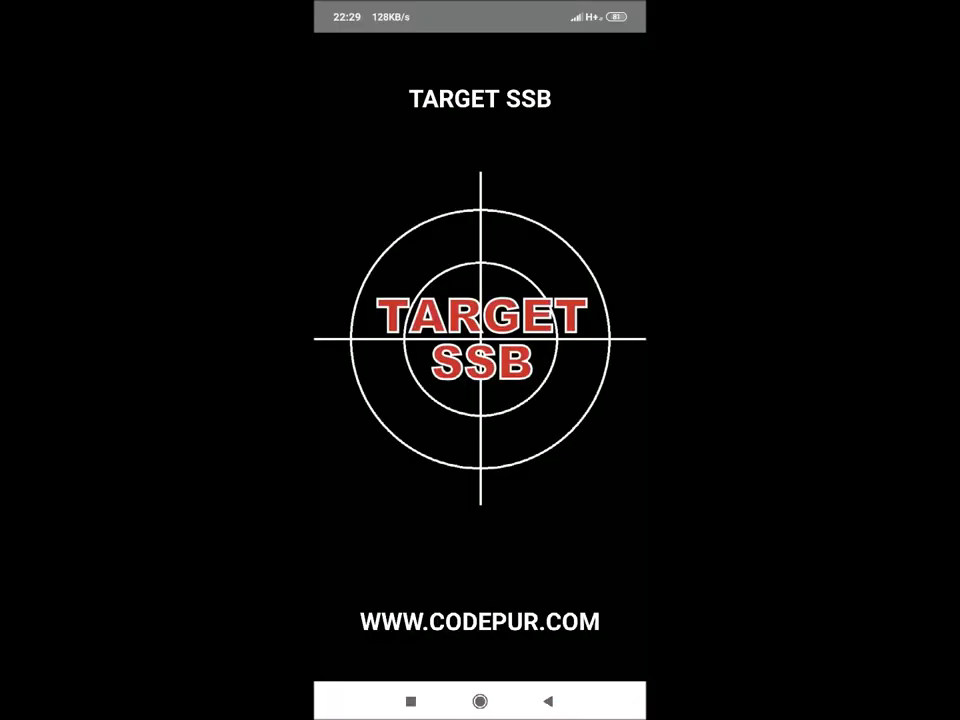
{"action": "left_click", "coordinate": [480, 350]}
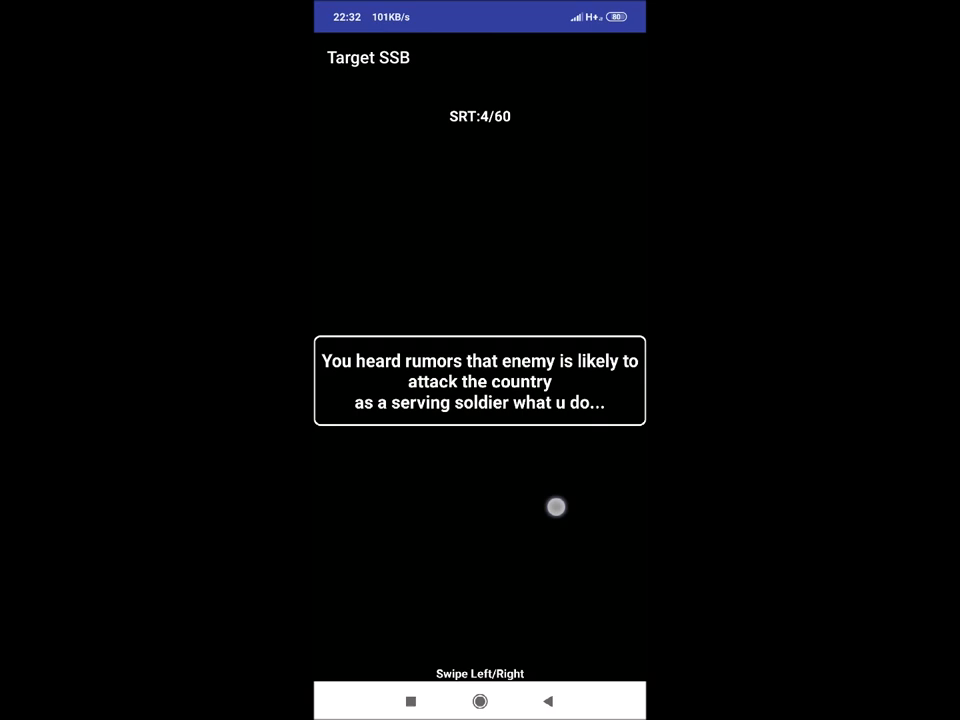
{"action": "mouse_move", "coordinate": [558, 496]}
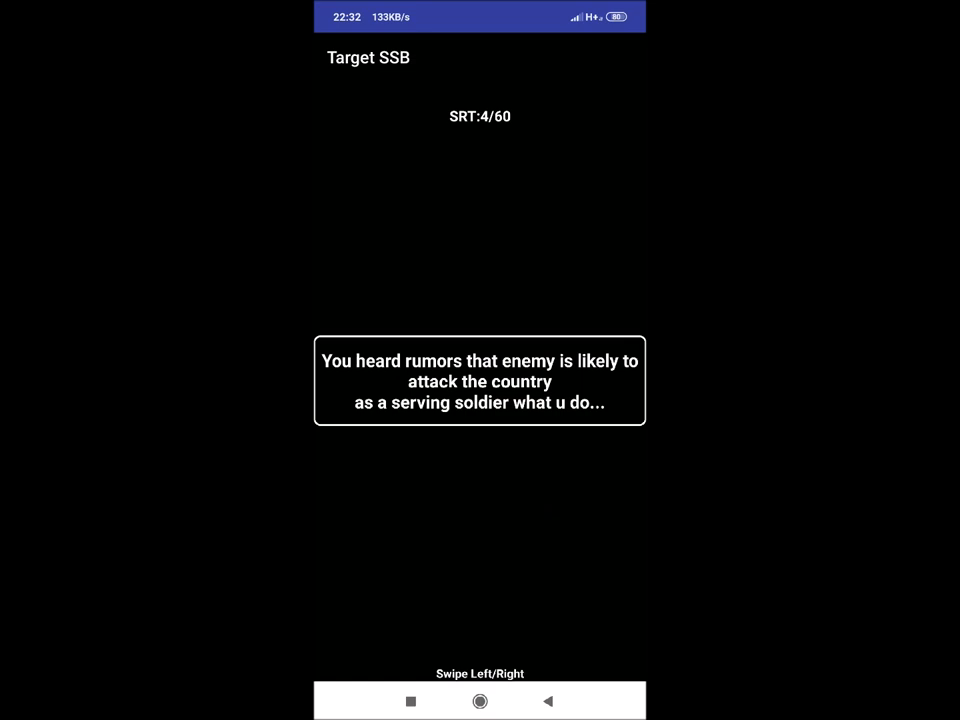
- Swipe left to advance from the enemy-attack rumour card toward SRT 12, the college-election threat
{"action": "scroll", "scroll_direction": "left", "scroll_amount": 3}
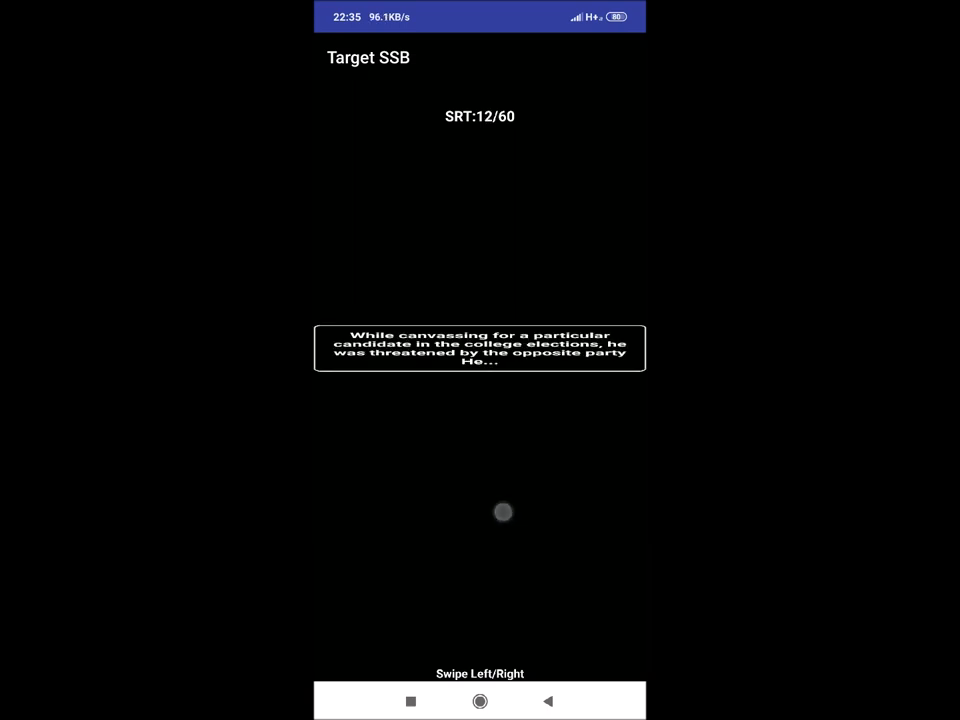
{"action": "scroll", "scroll_direction": "left", "scroll_amount": 3}
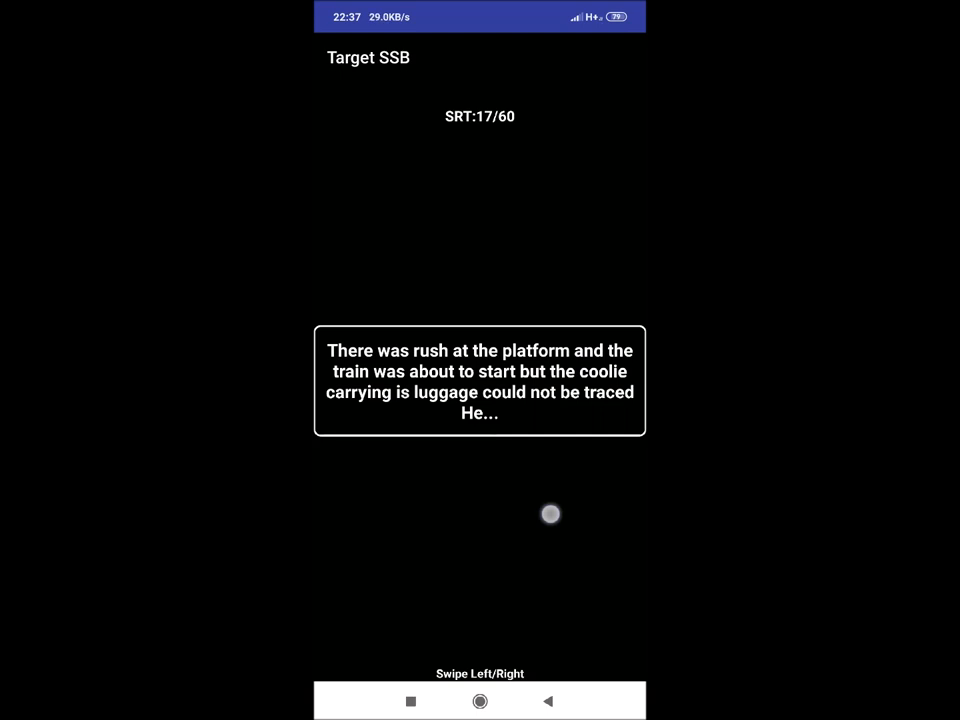
- Swipe left past the untraceable-coolie card toward SRT 23, class monitor Ram and noisy students
{"action": "scroll", "scroll_direction": "left", "scroll_amount": 3}
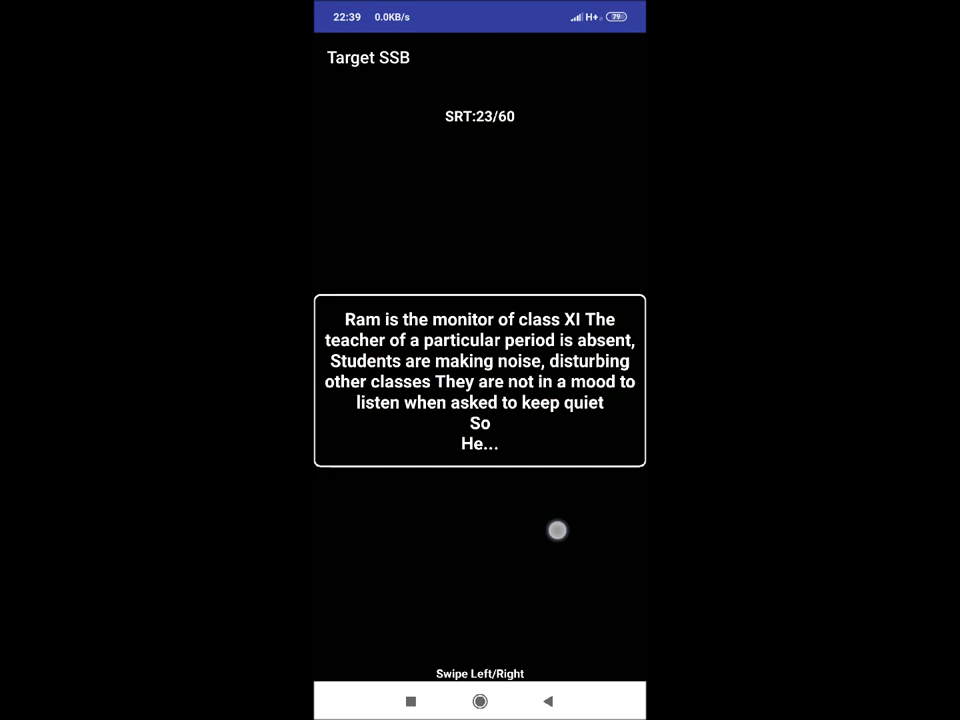
{"action": "mouse_move", "coordinate": [508, 504]}
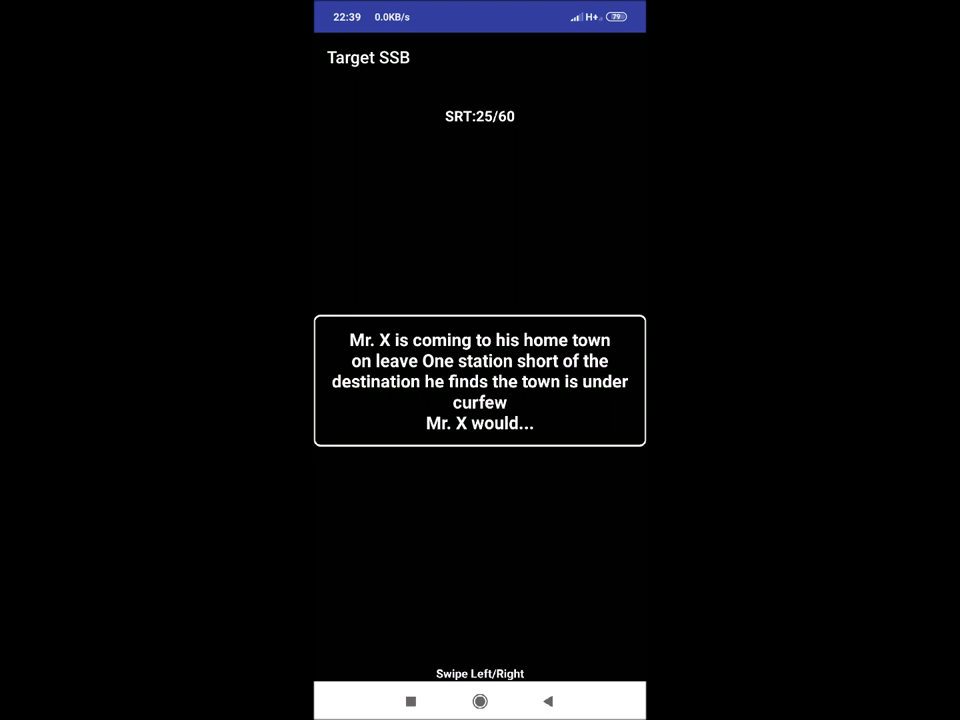
- Swipe left from the home-town curfew card to SRT 28, the pickpocket stealing a purse
{"action": "left_click", "coordinate": [540, 548]}
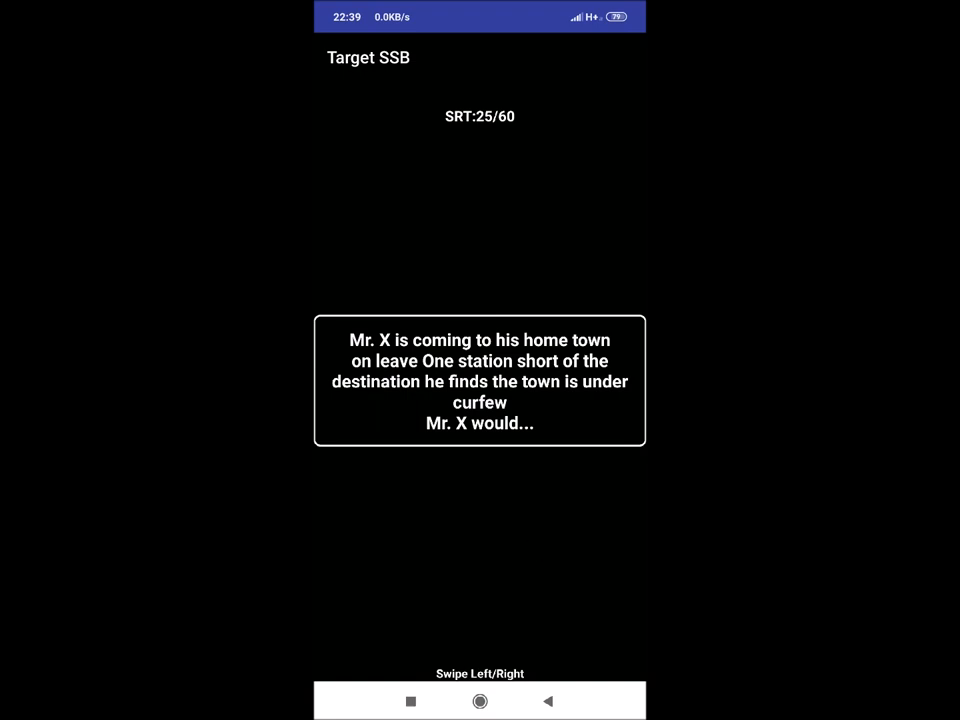
{"action": "scroll", "scroll_direction": "left", "scroll_amount": 3}
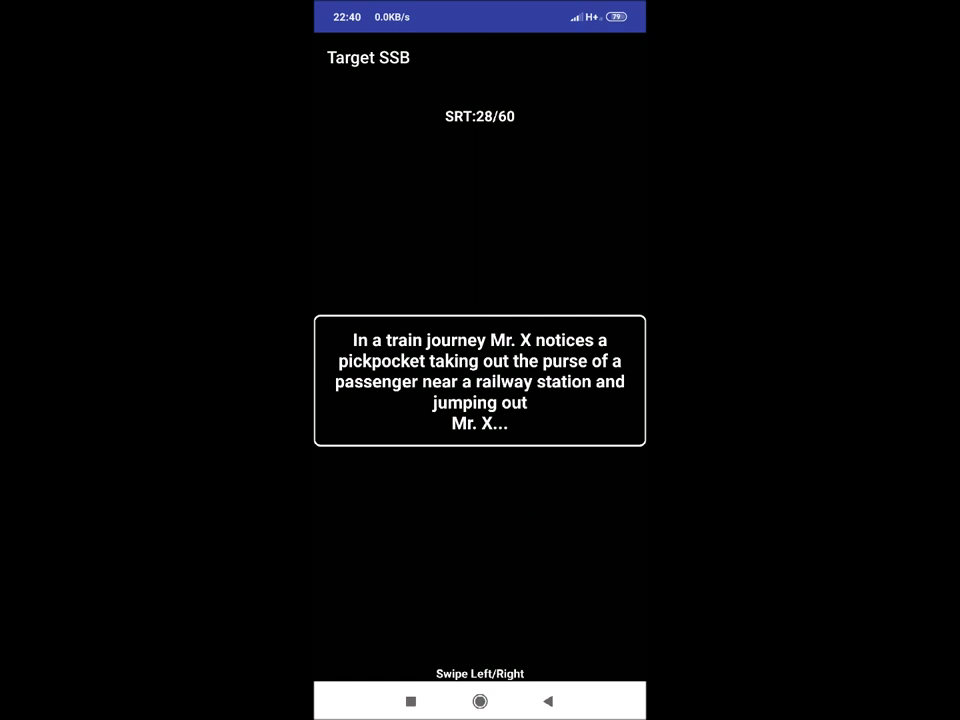
- Swipe left past the pickpocket card to SRT 29, the sister's marriage with no money
{"action": "scroll", "scroll_direction": "left", "scroll_amount": 3}
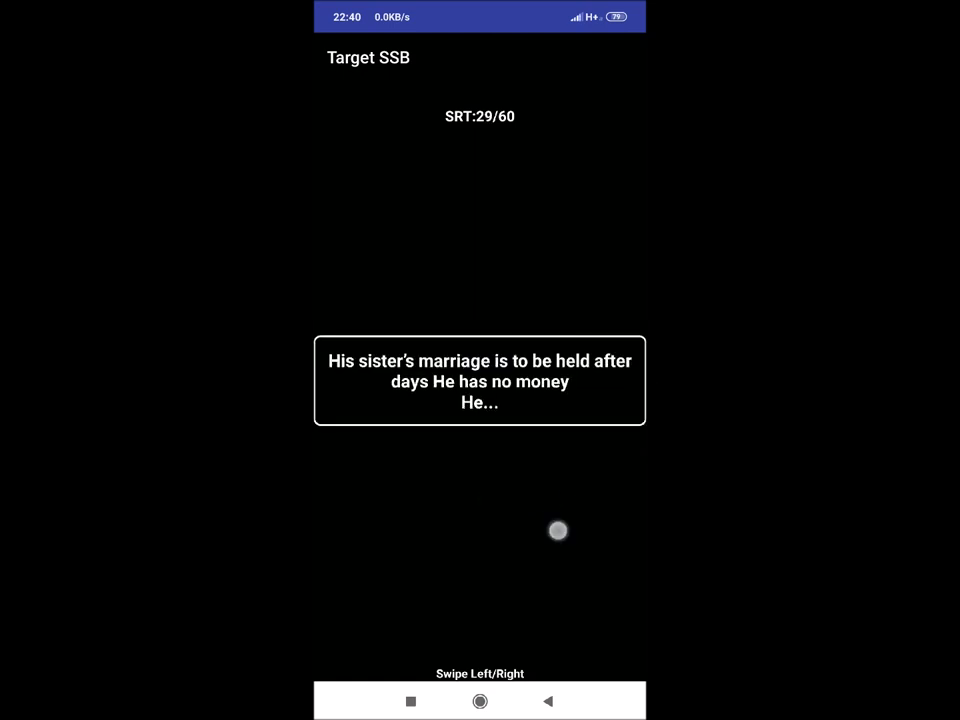